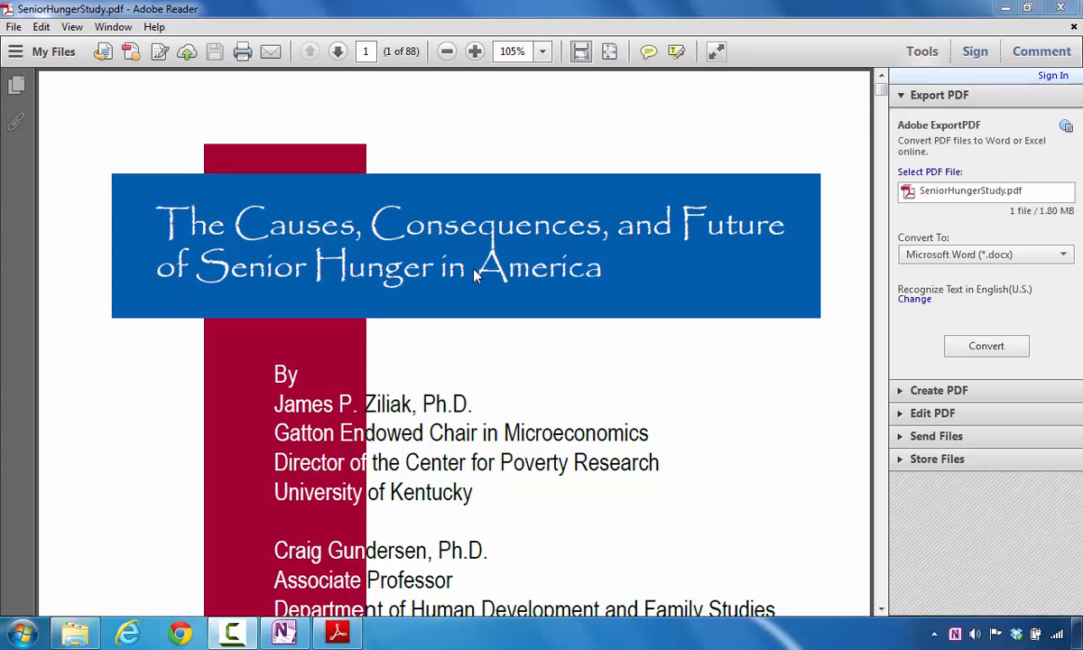
pyautogui.moveTo(451, 239)
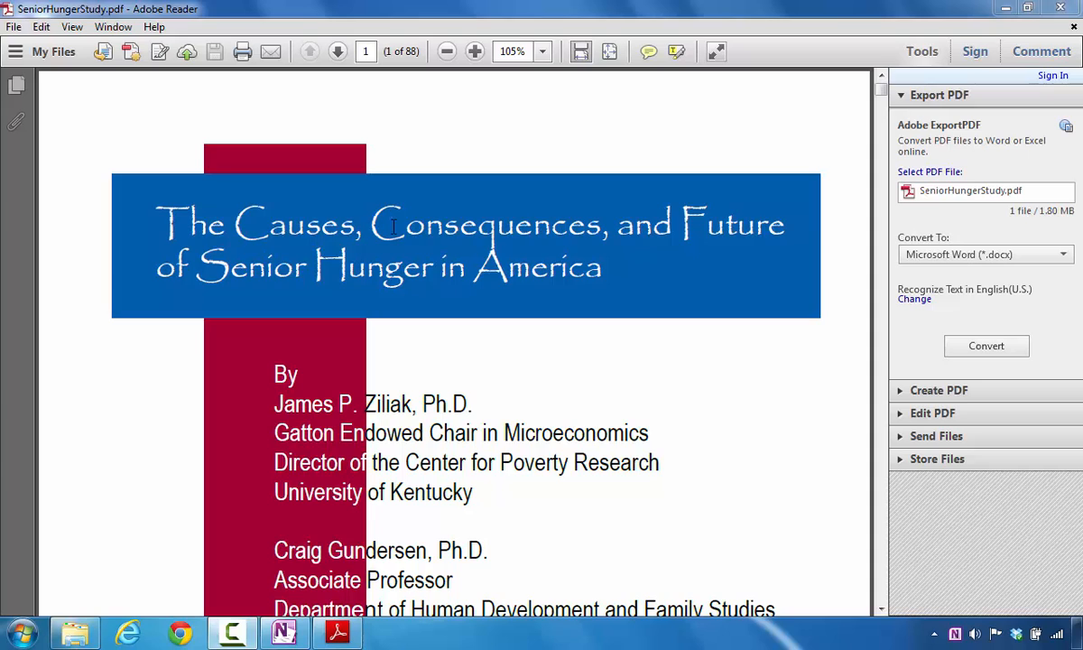
# Print all 88 pages of the PDF to the Send To OneNote 2010 printer
pyautogui.click(14, 26)
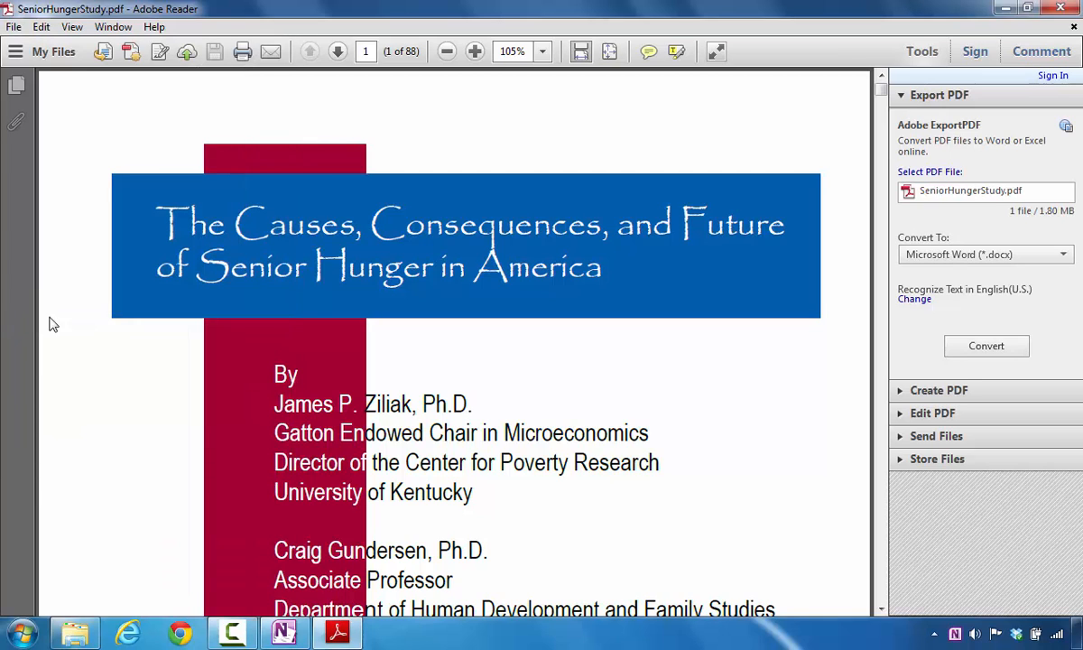
pyautogui.click(242, 51)
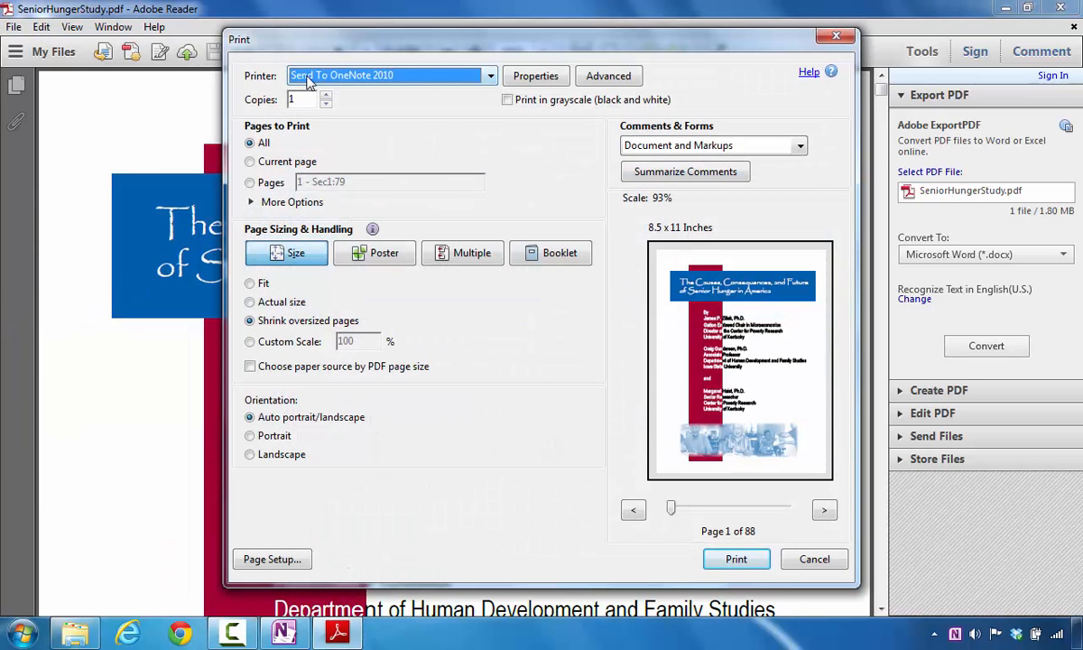
pyautogui.click(736, 559)
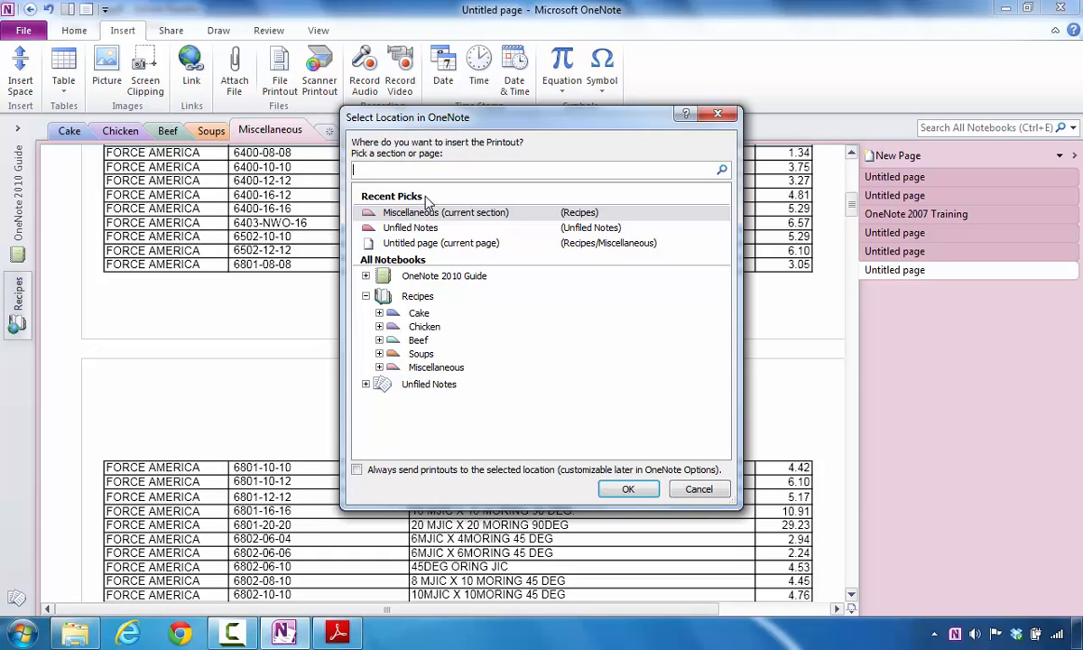
pyautogui.moveTo(433, 189)
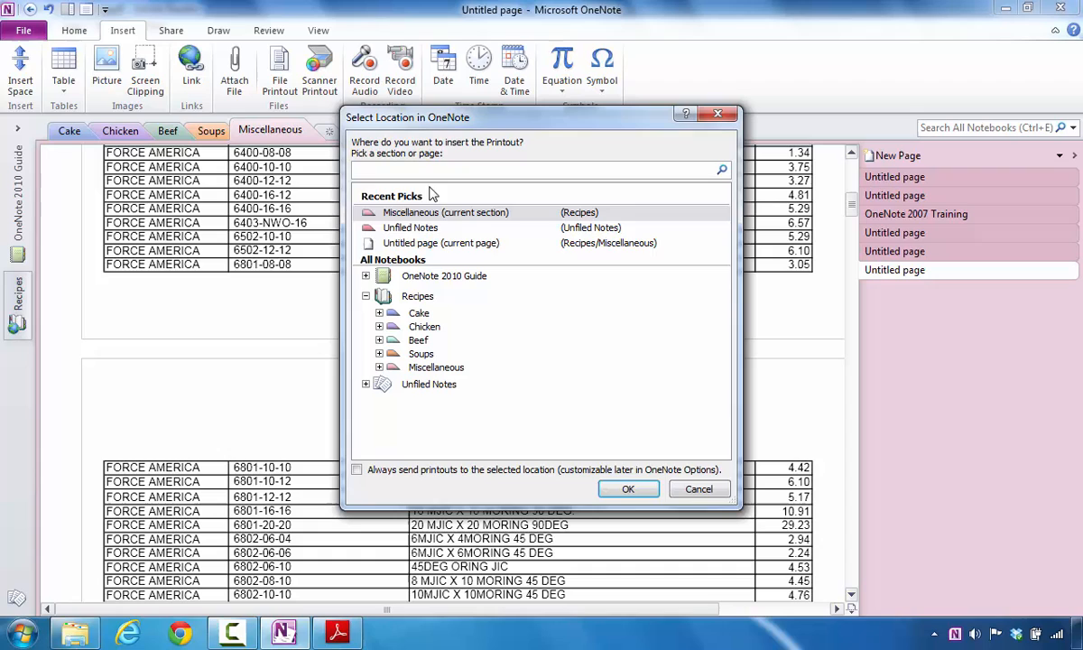
# Choose Recipes > Miscellaneous as the OneNote location for the printout
pyautogui.click(417, 296)
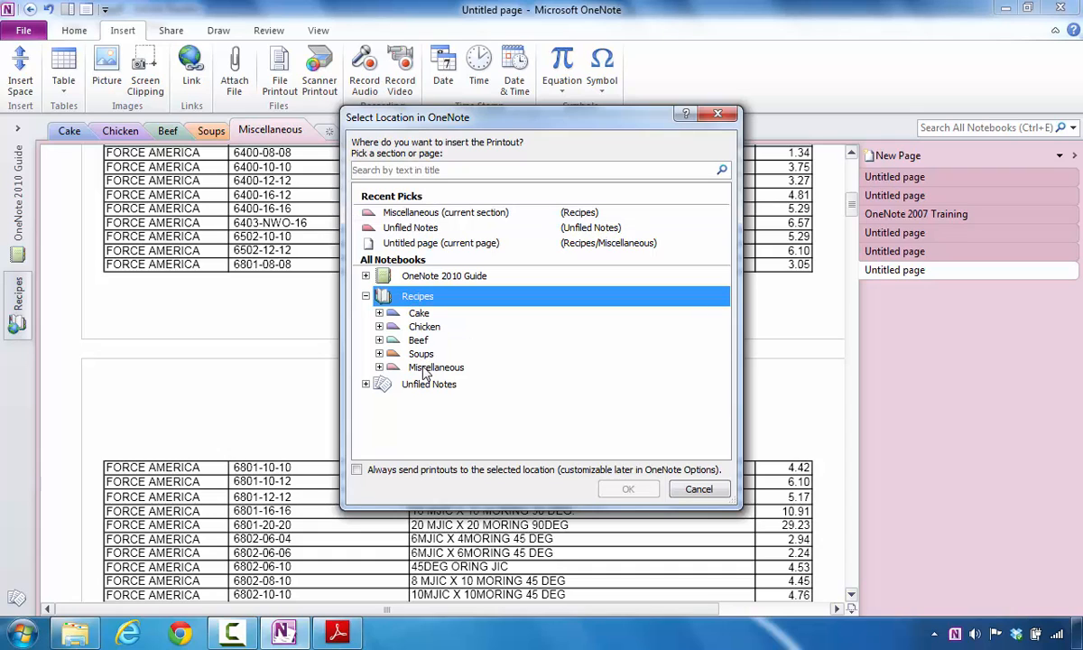
pyautogui.click(436, 367)
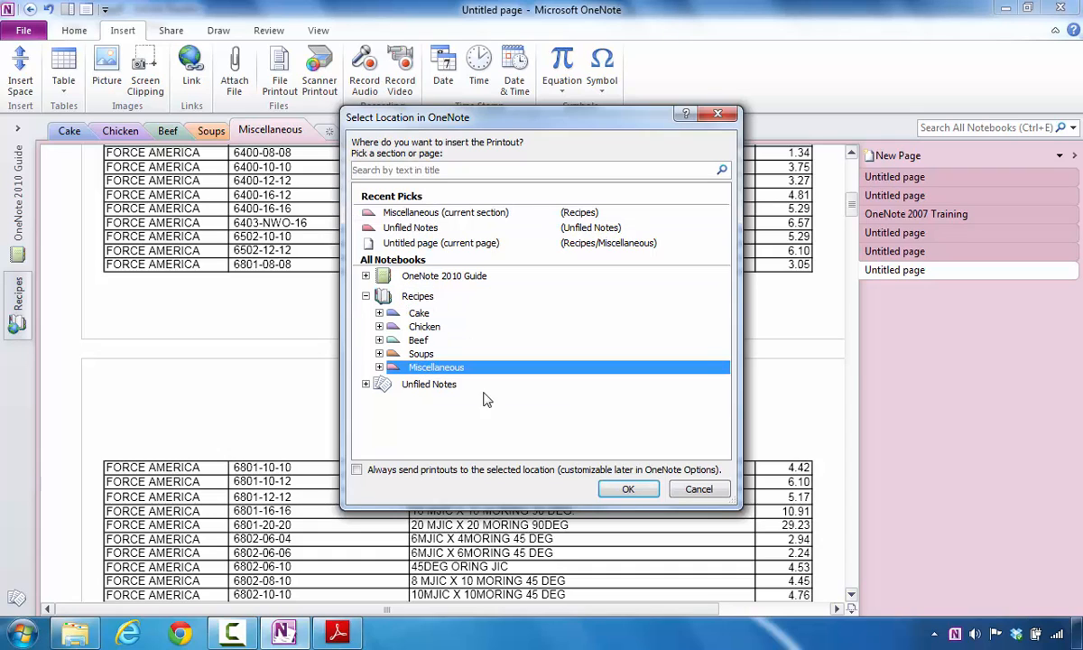
pyautogui.click(629, 488)
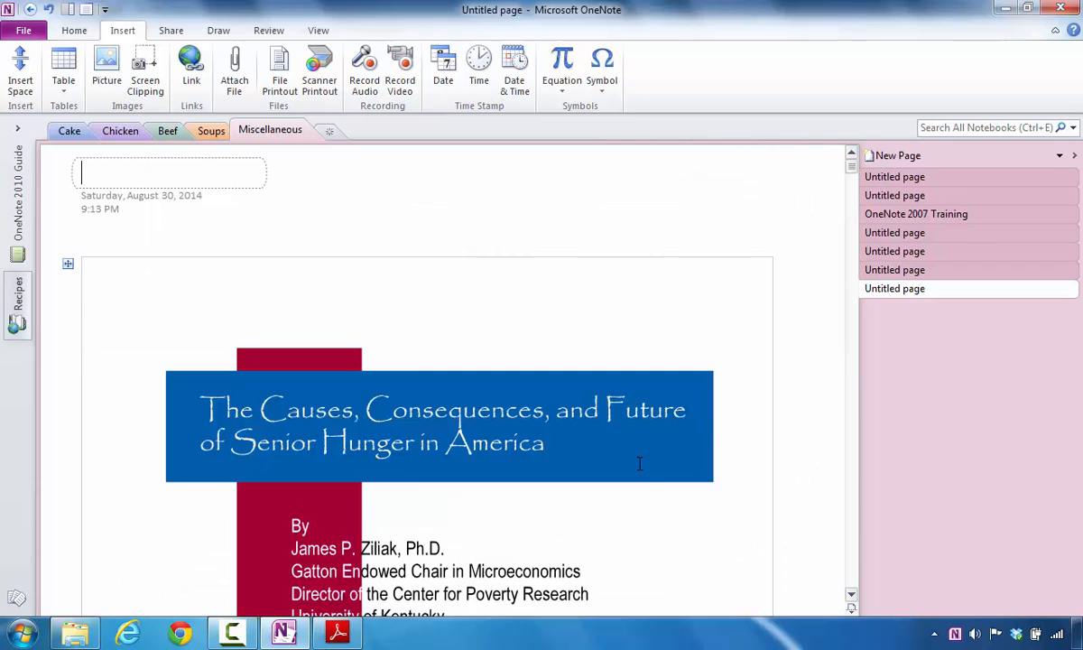
# Scroll down the new untitled page while the printout is inserted
pyautogui.scroll(-3)
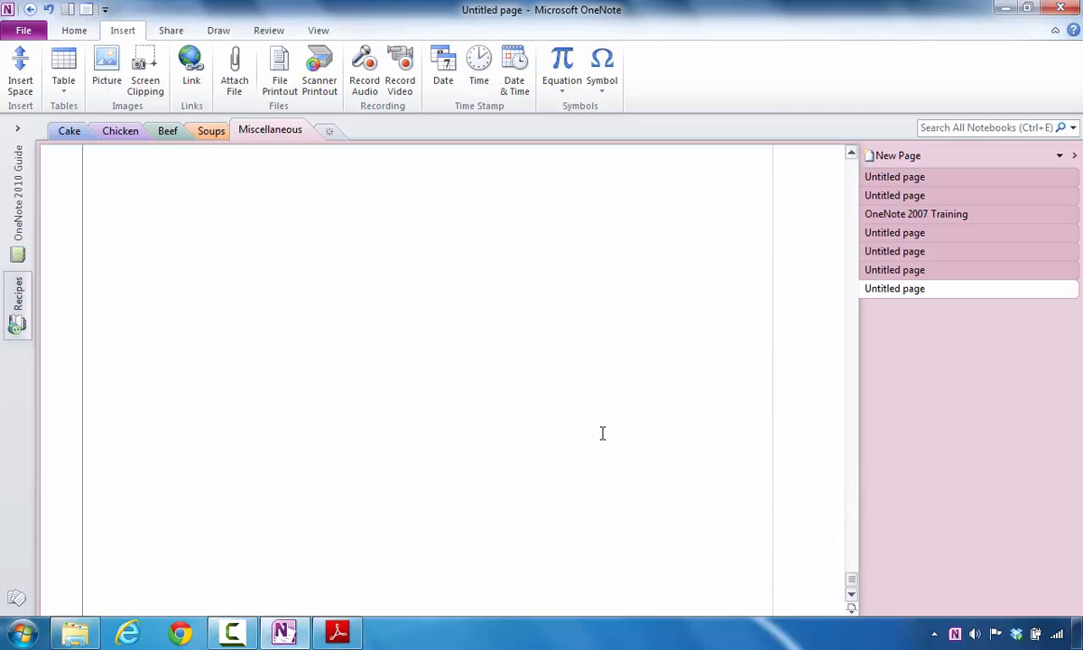
# Scroll through the printout until the University of Kentucky back page loads
pyautogui.click(279, 68)
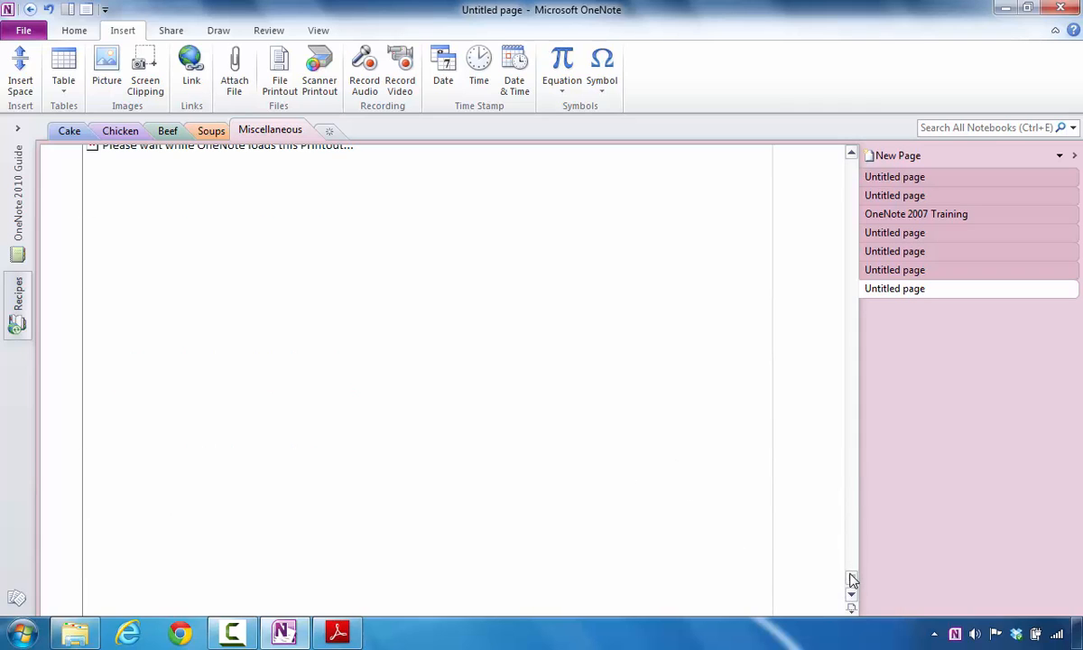
pyautogui.scroll(-3)
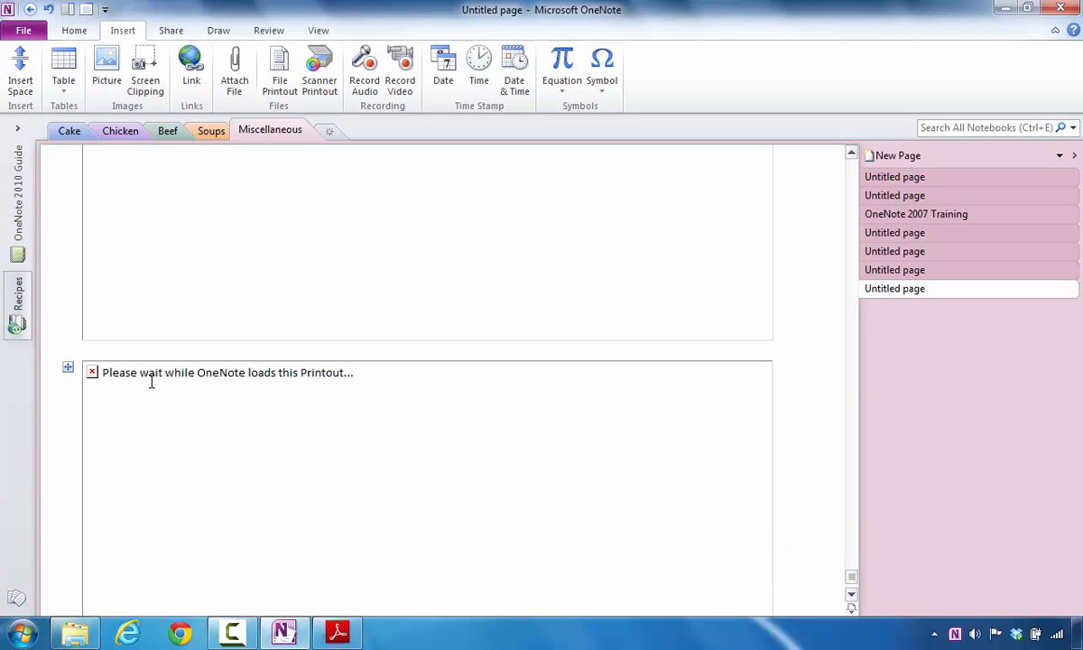
pyautogui.moveTo(180, 390)
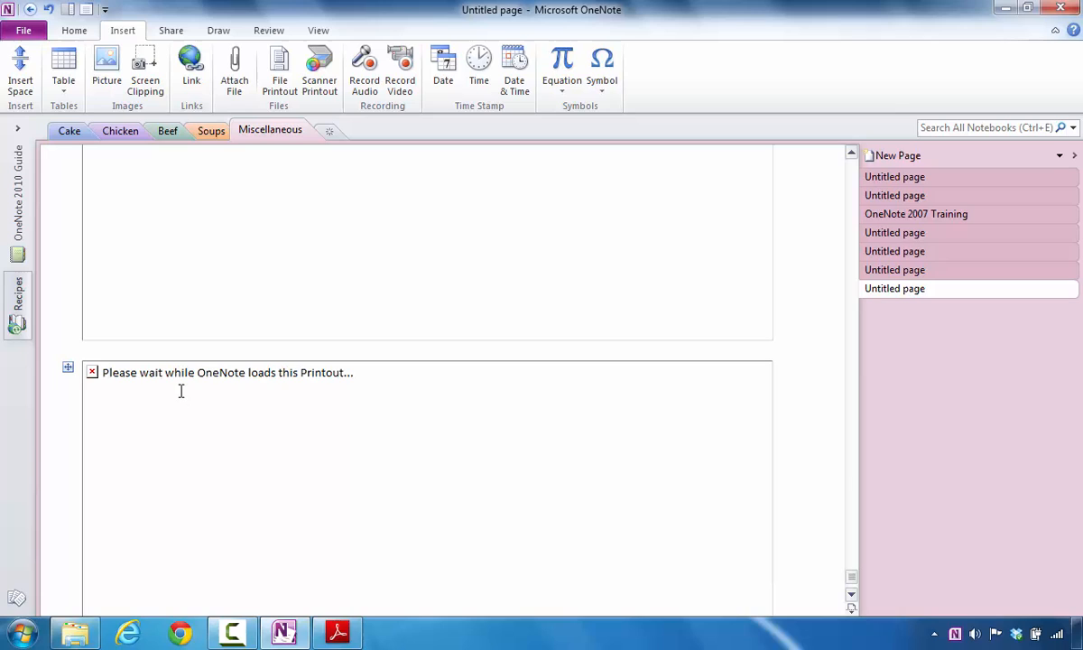
pyautogui.moveTo(196, 385)
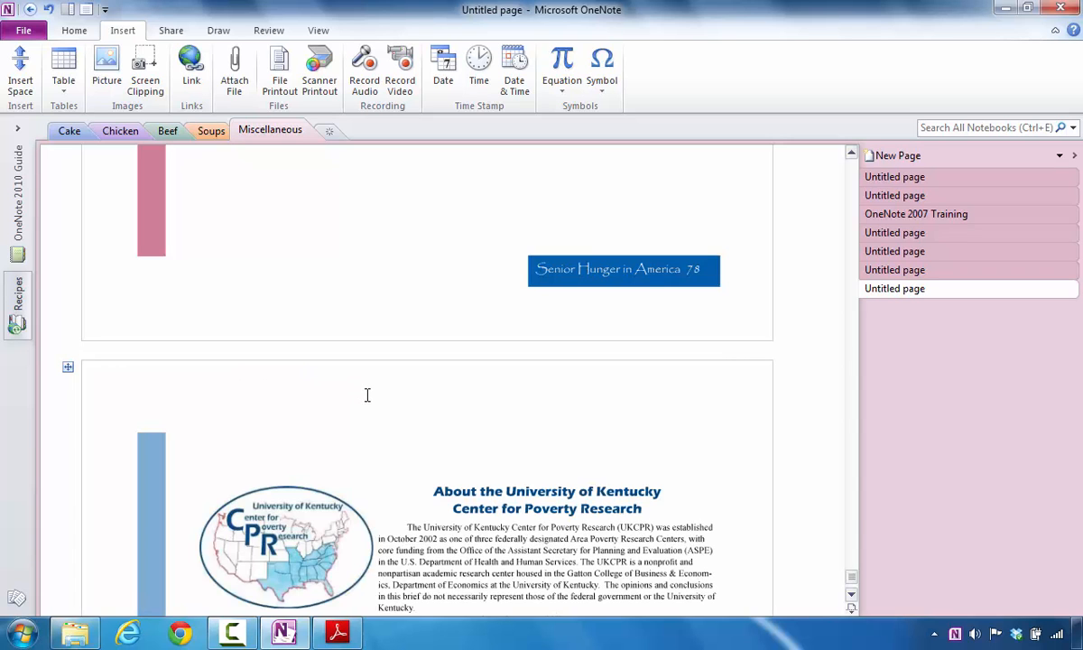
pyautogui.scroll(-3)
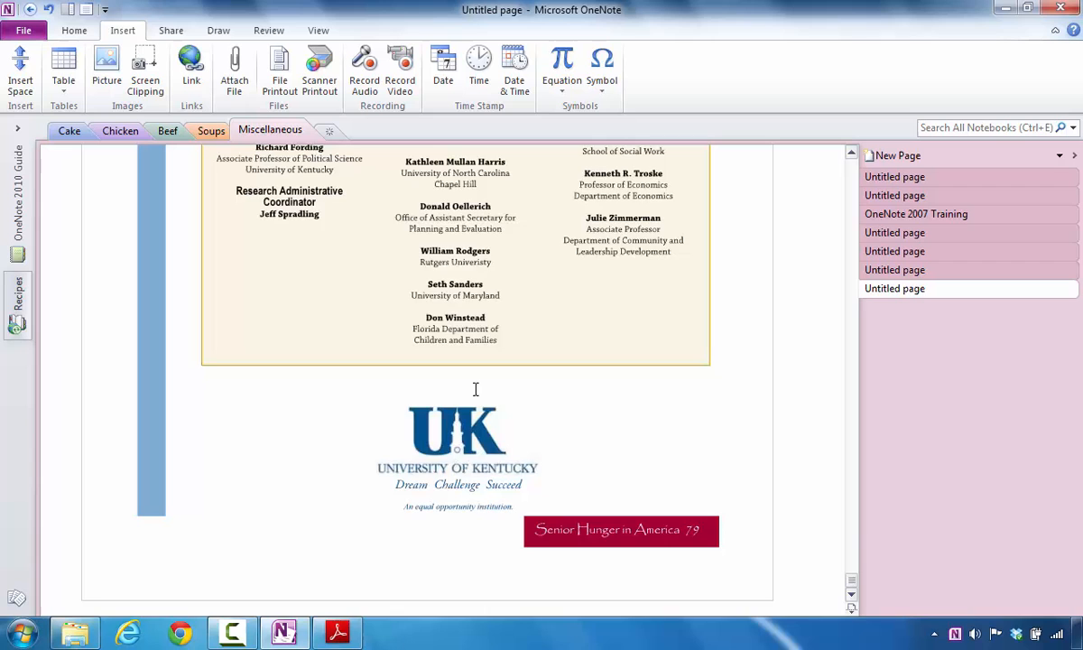